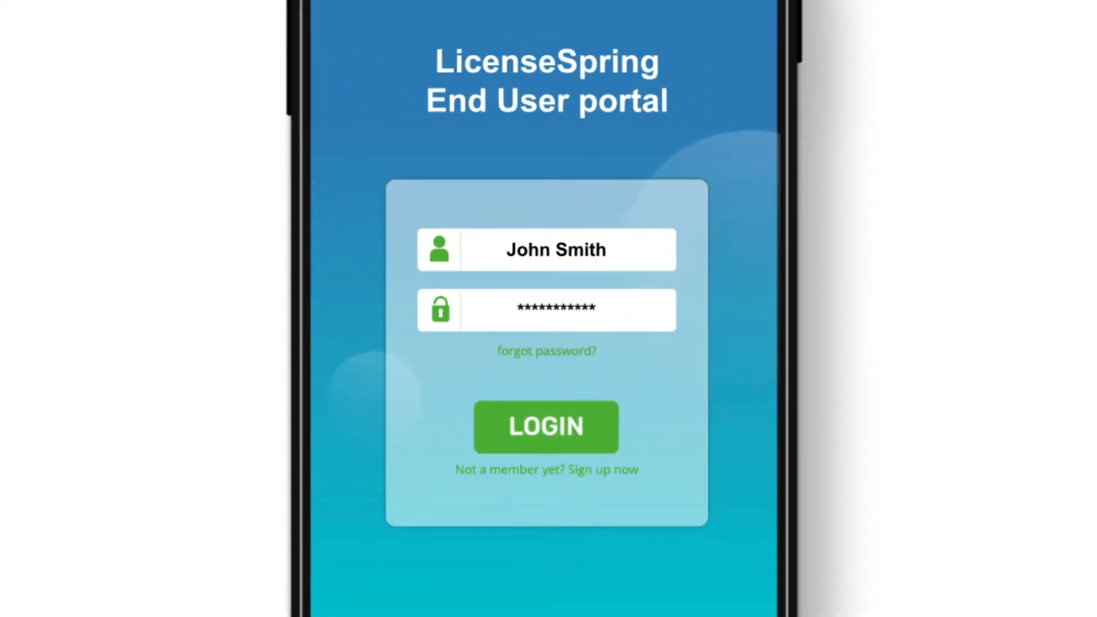
# Move past the mobile login mockup to the web portal login with Company ID, Email and Password
pyautogui.click(546, 426)
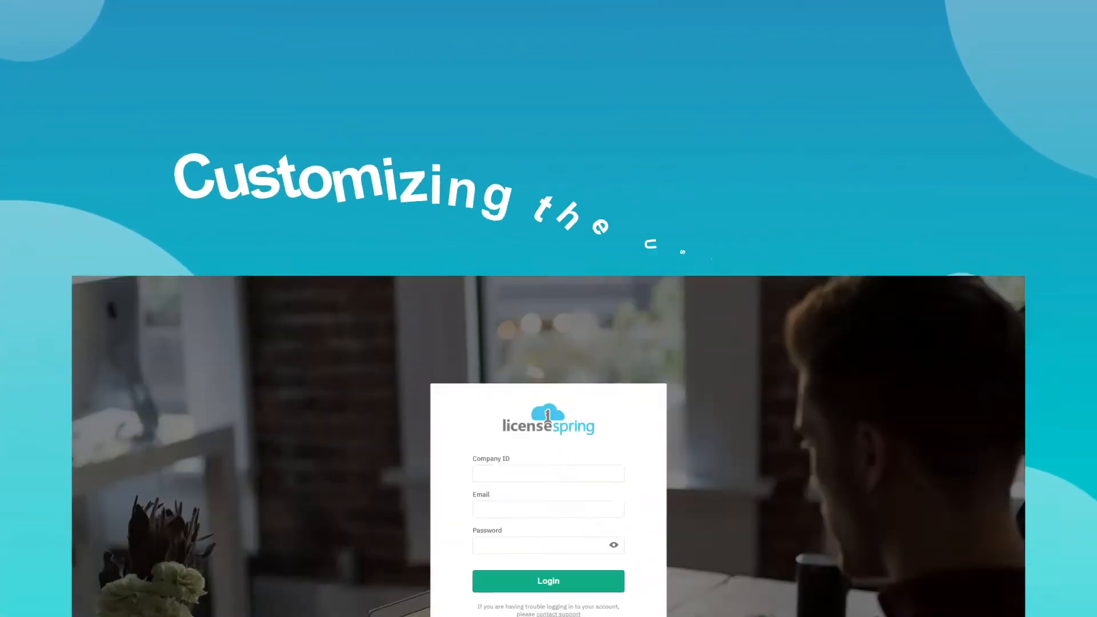
pyautogui.scroll(-3)
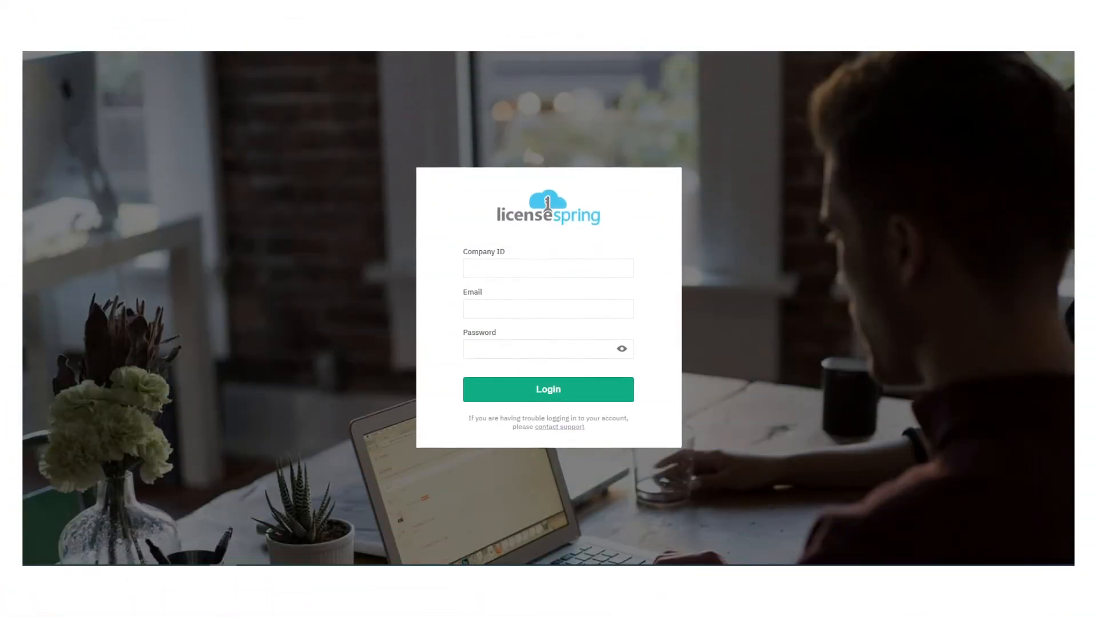
pyautogui.click(548, 308)
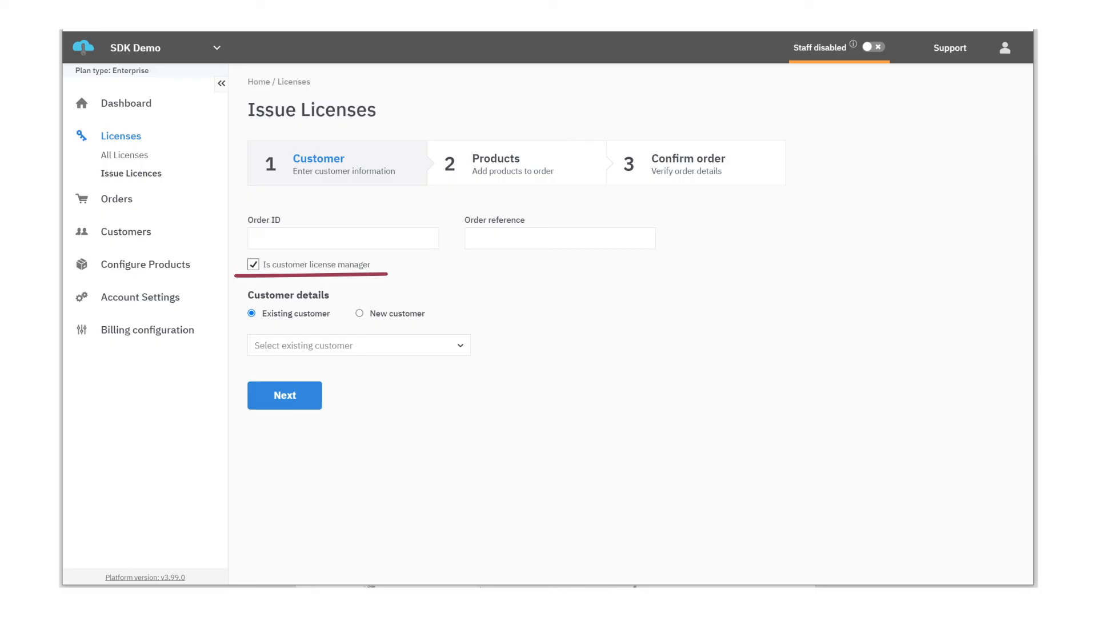
# Open the Management API 'Add manager to Order' page and scroll to its 200 OK Success Response
pyautogui.click(284, 395)
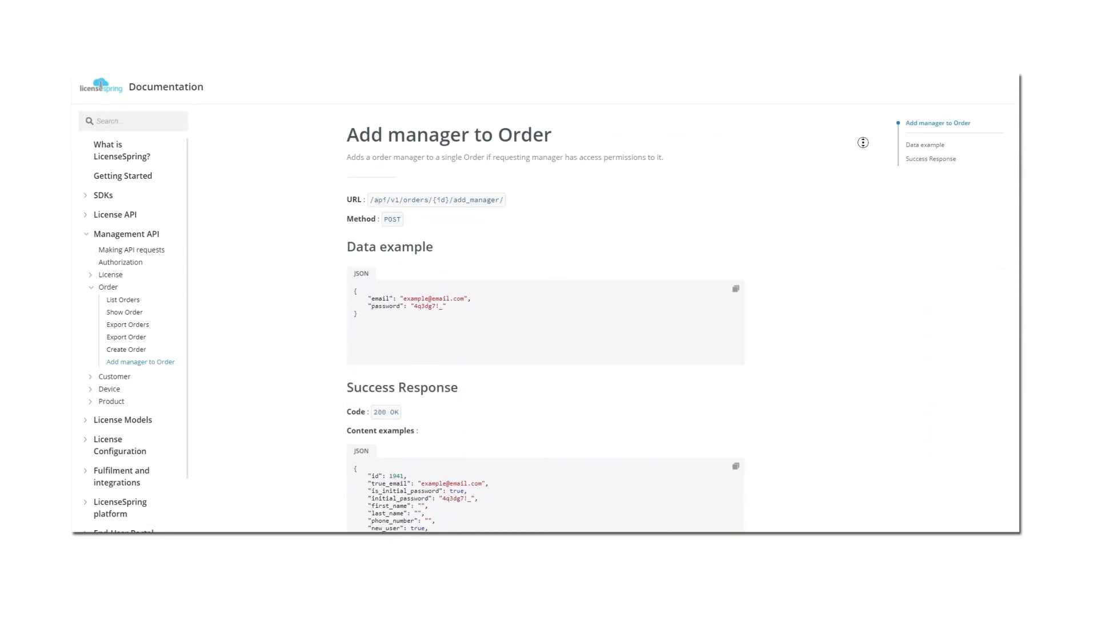
pyautogui.scroll(-3)
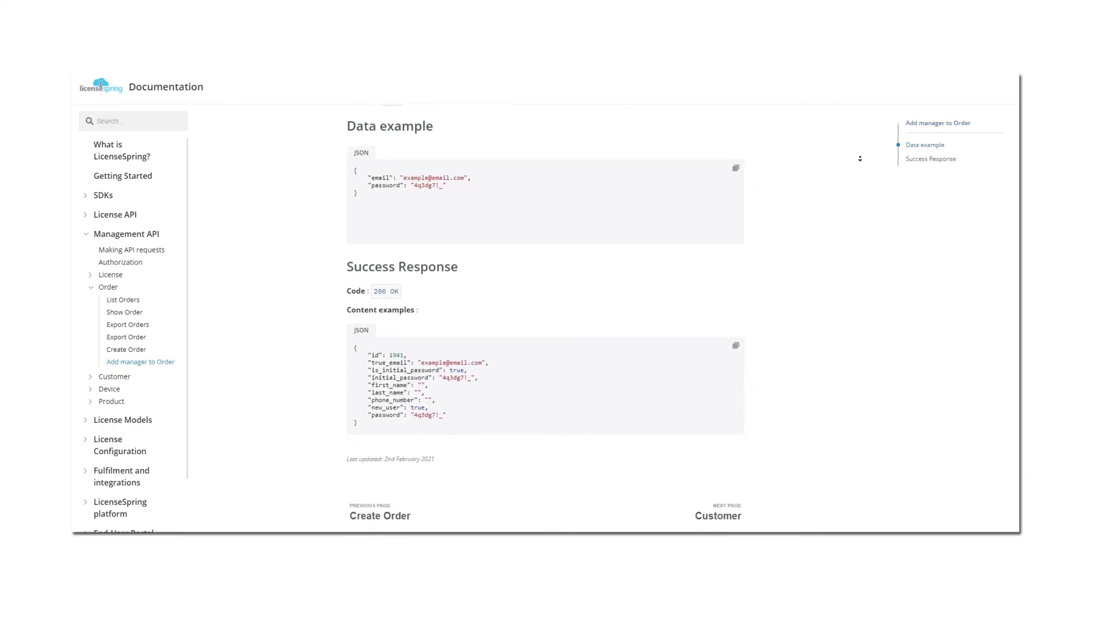
pyautogui.scroll(-3)
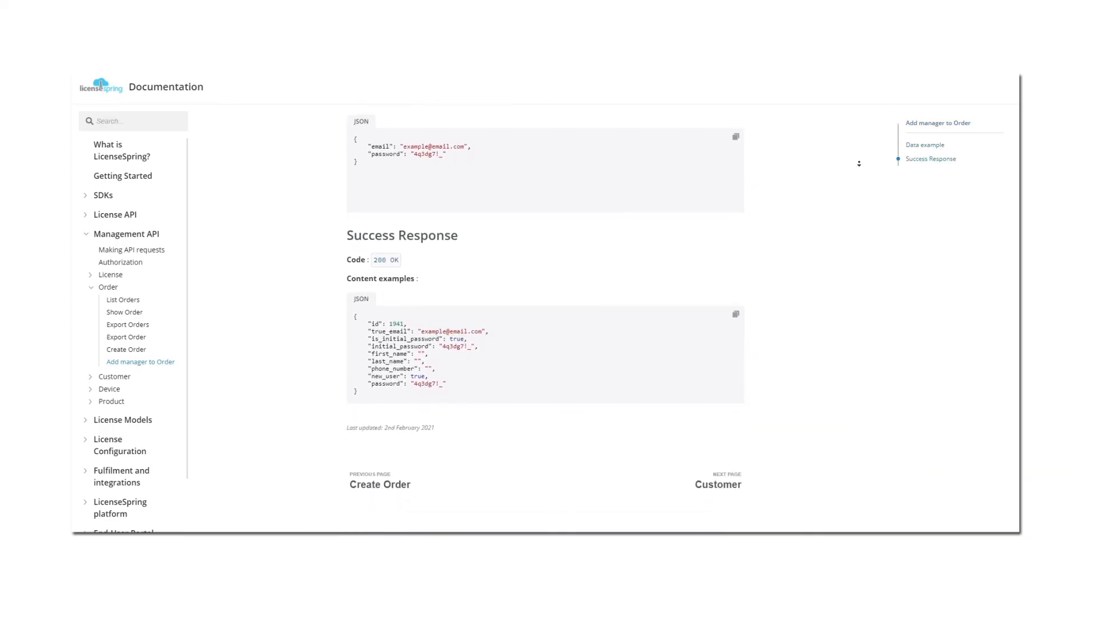